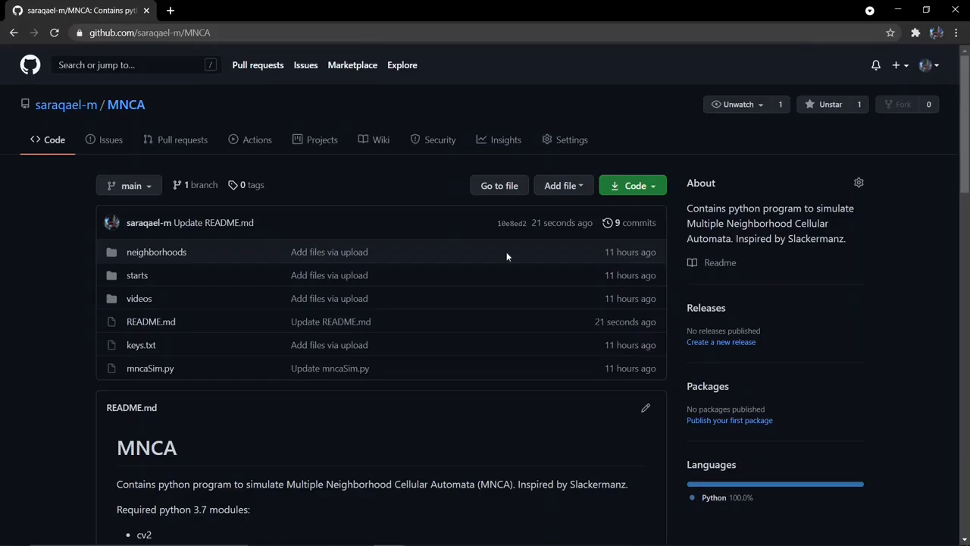
pyautogui.moveTo(144, 247)
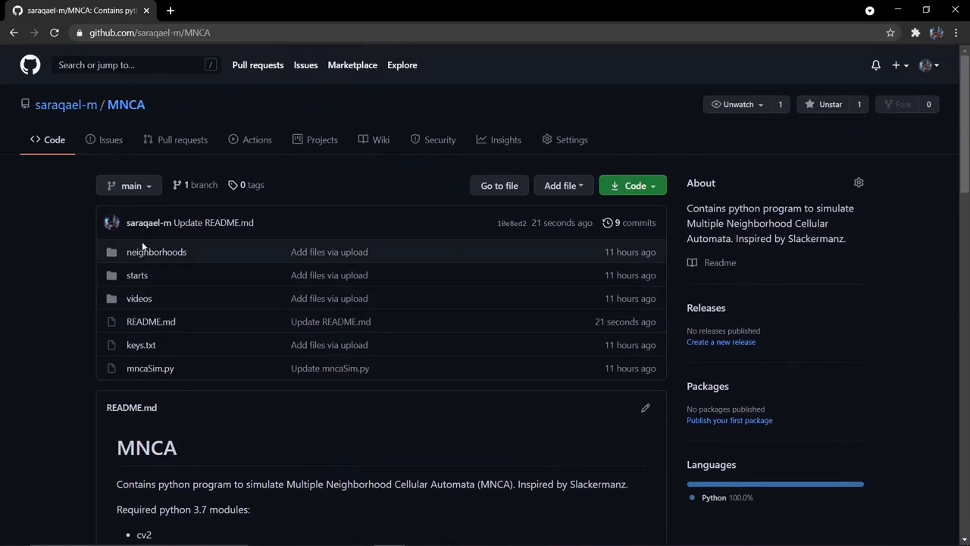
# Browse the bacteria neighborhood rules folder, then return to the MNCA repository's main page
pyautogui.click(156, 252)
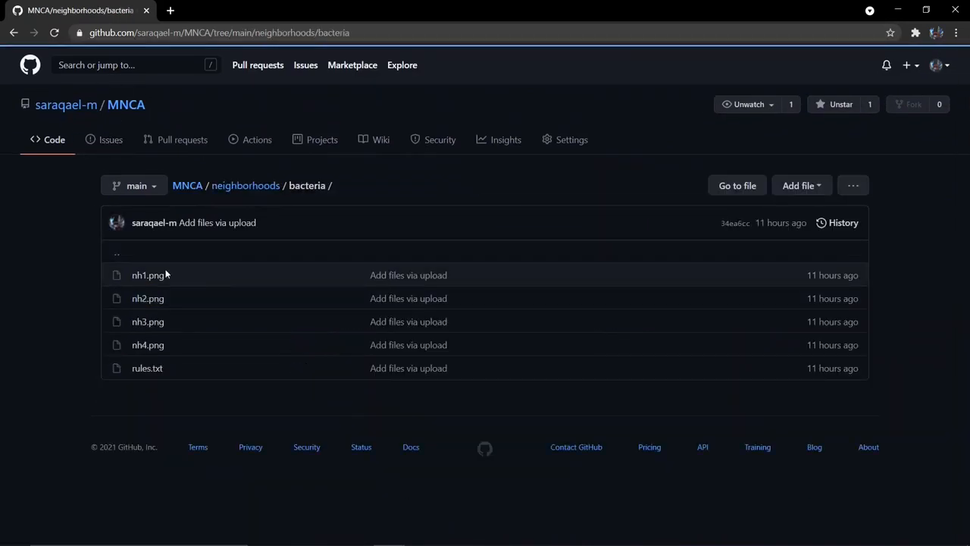
pyautogui.click(246, 184)
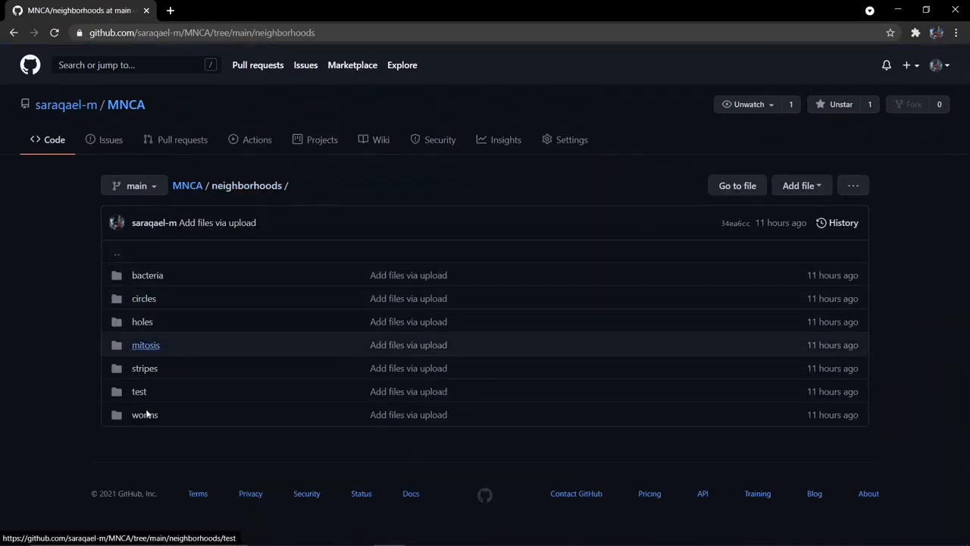
pyautogui.click(188, 185)
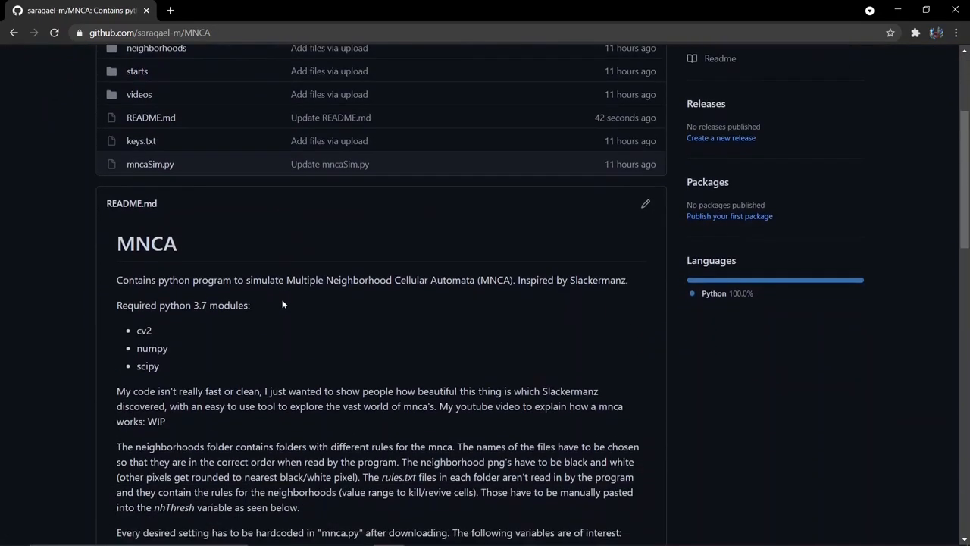
pyautogui.scroll(-3)
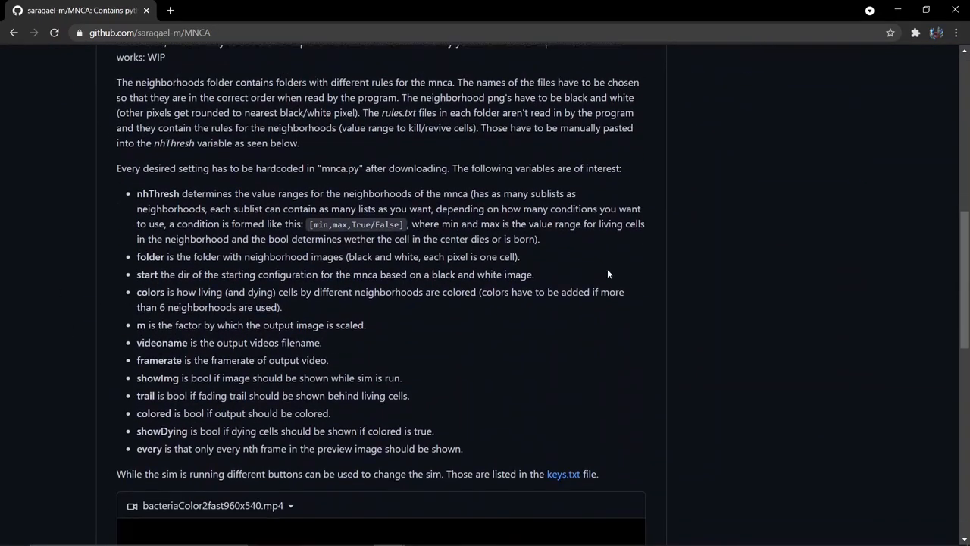
pyautogui.scroll(3)
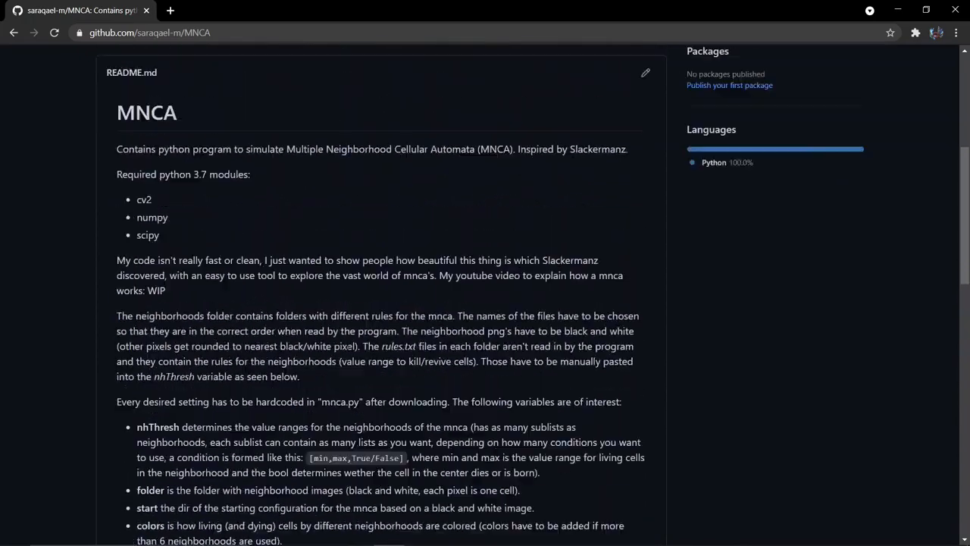
pyautogui.scroll(3)
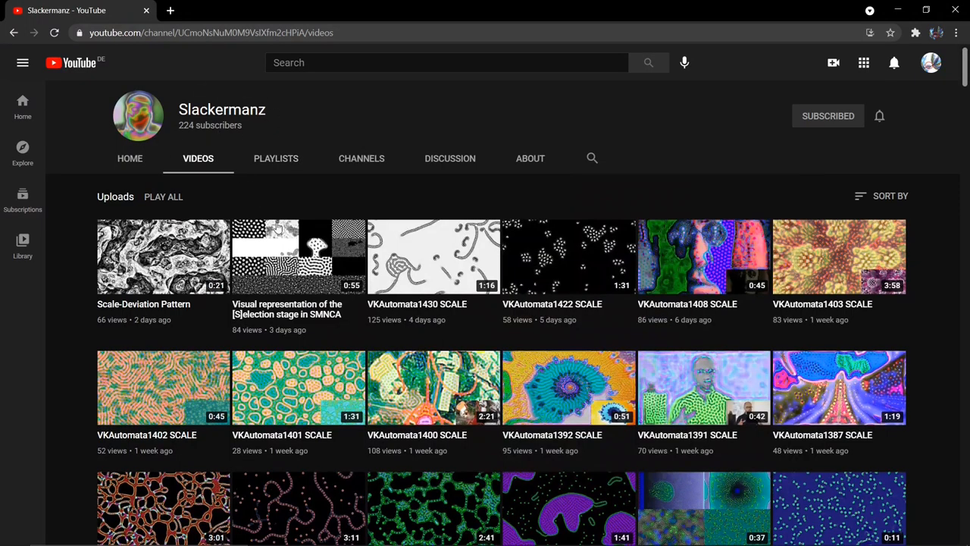
# Scroll down through the Slackermanz channel's uploads back to the older VKAutomata clips
pyautogui.scroll(-3)
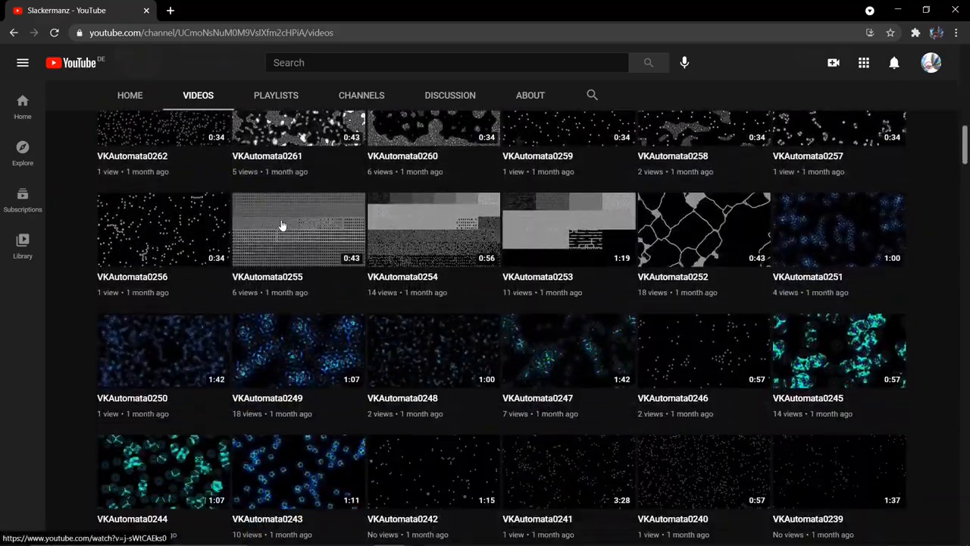
pyautogui.scroll(-3)
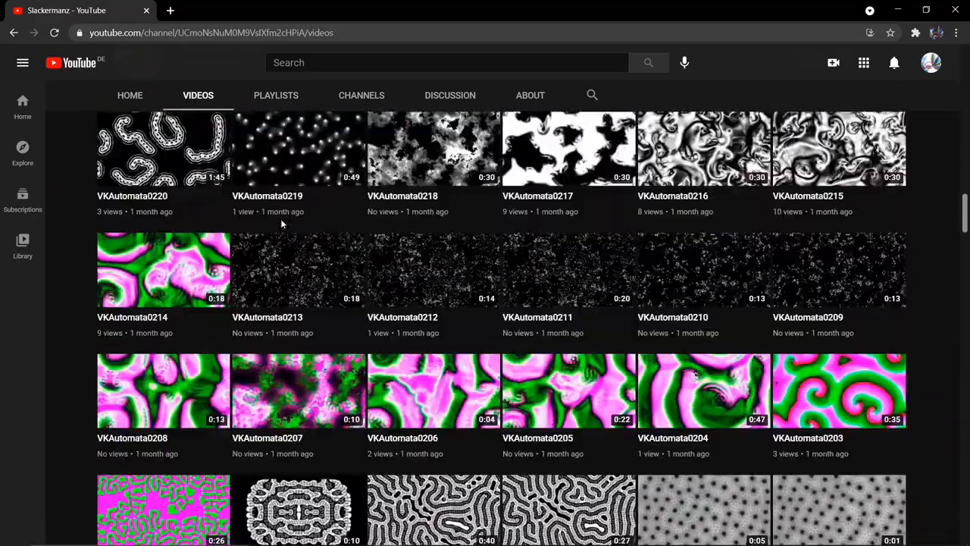
pyautogui.scroll(-3)
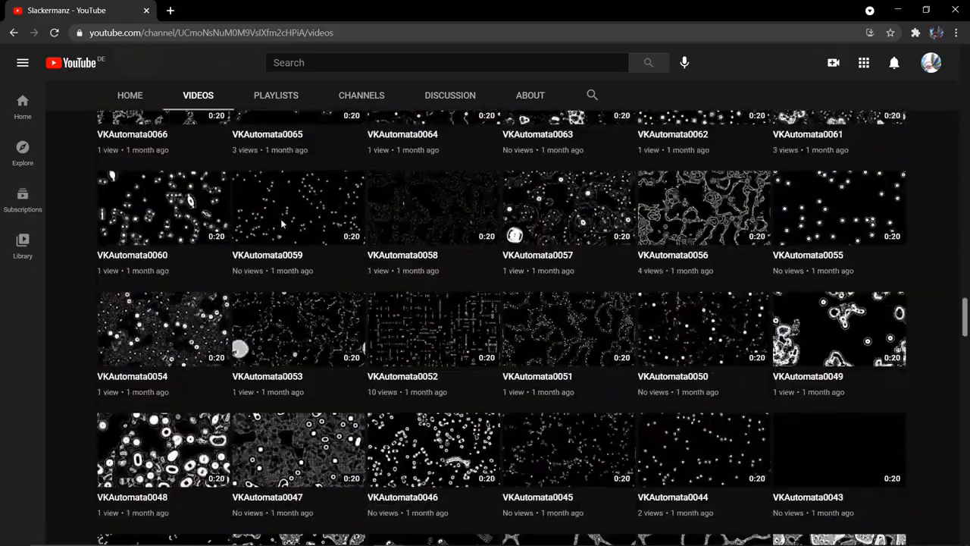
pyautogui.scroll(-3)
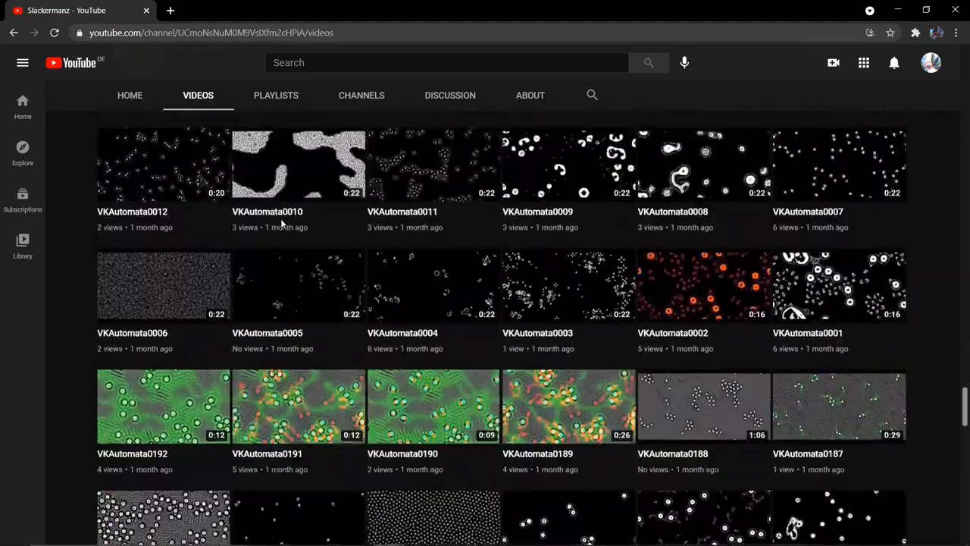
pyautogui.scroll(-3)
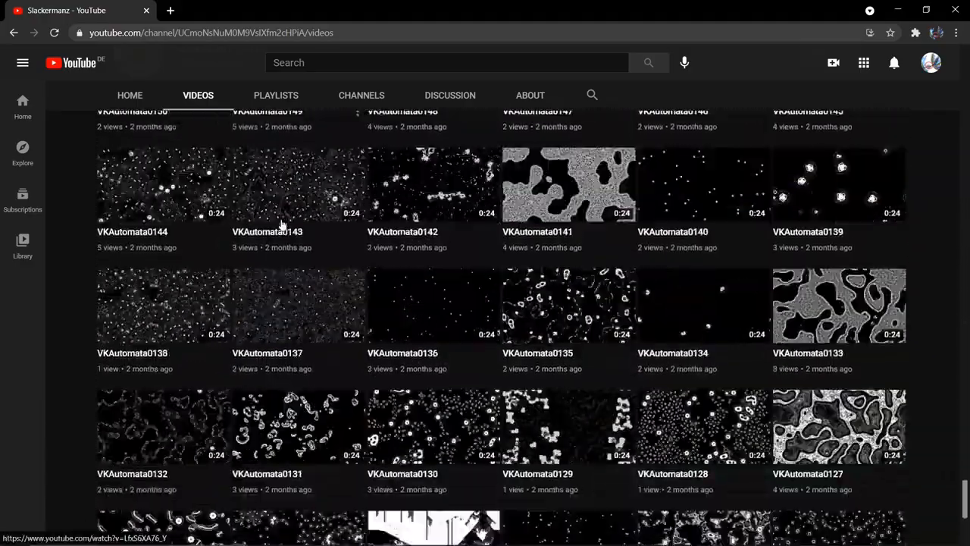